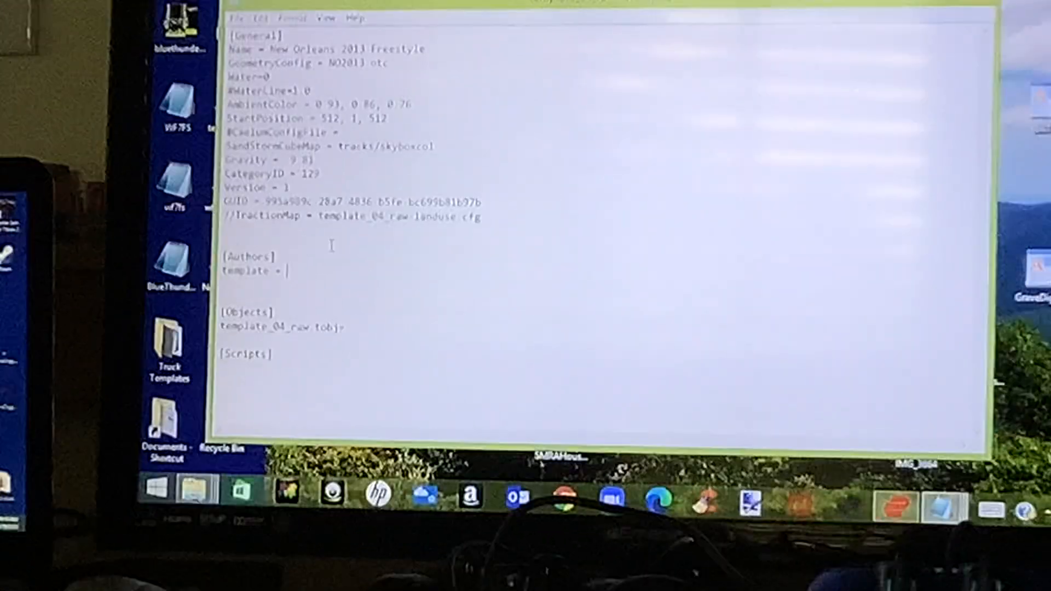
Enter Cocanetmen as the terrain's author under [Authors]
type("Cod")
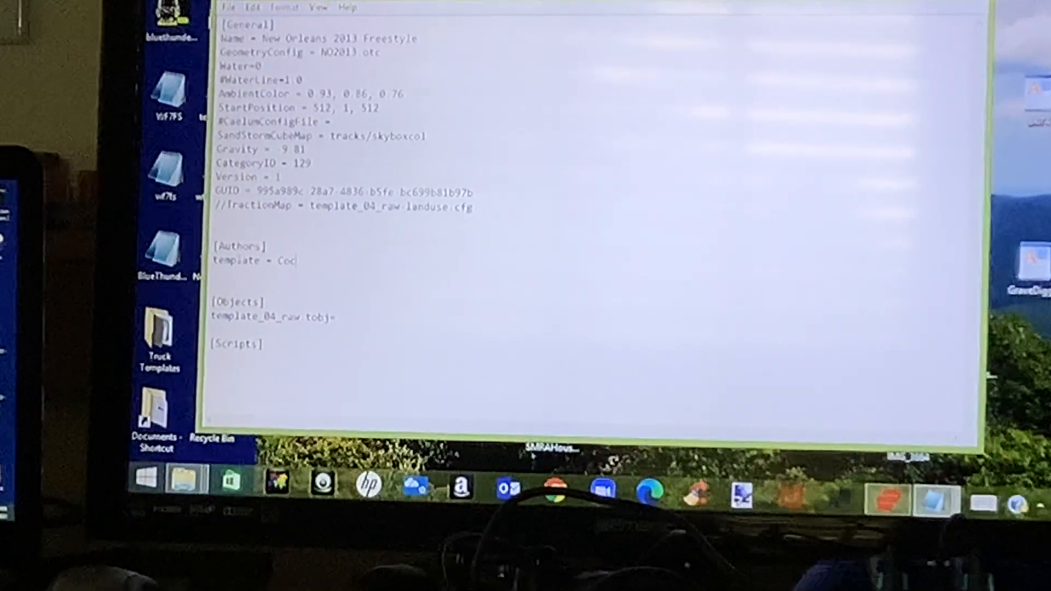
type("anet")
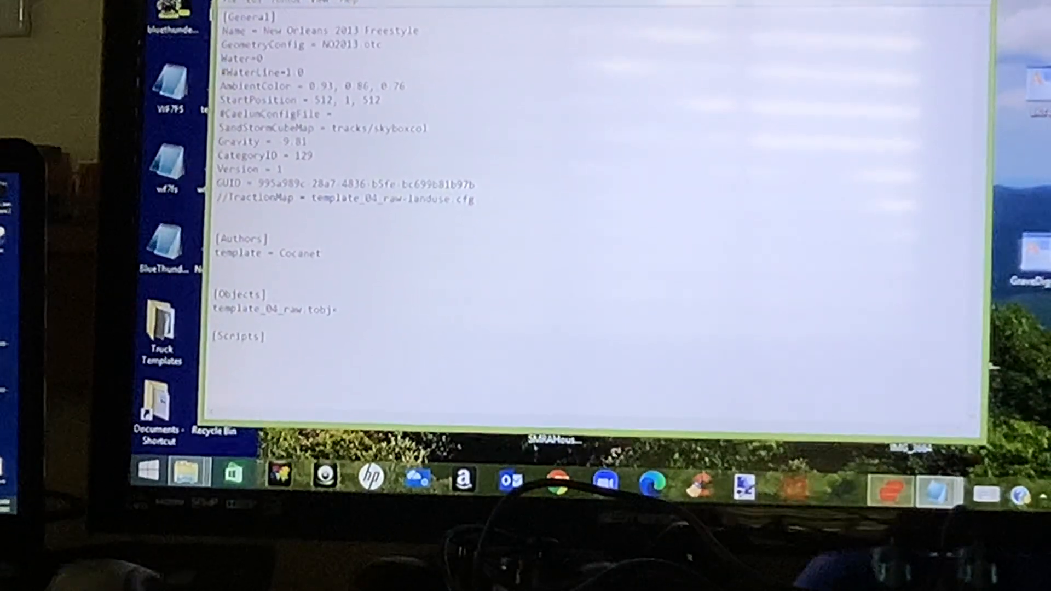
type("men")
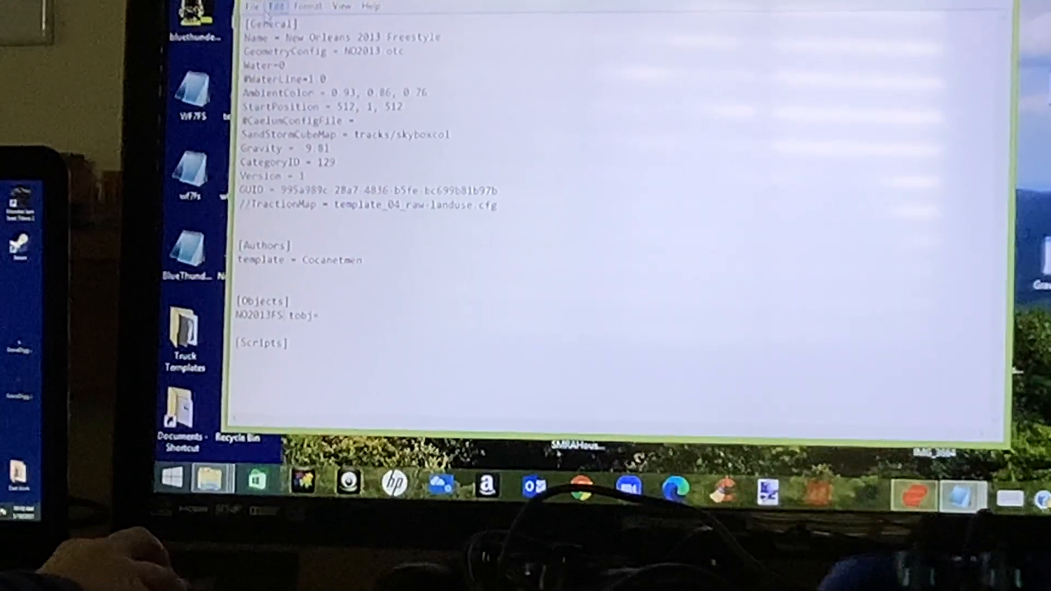
Save the edited terrn2 file and close Notepad to return to the desktop
left_click(252, 5)
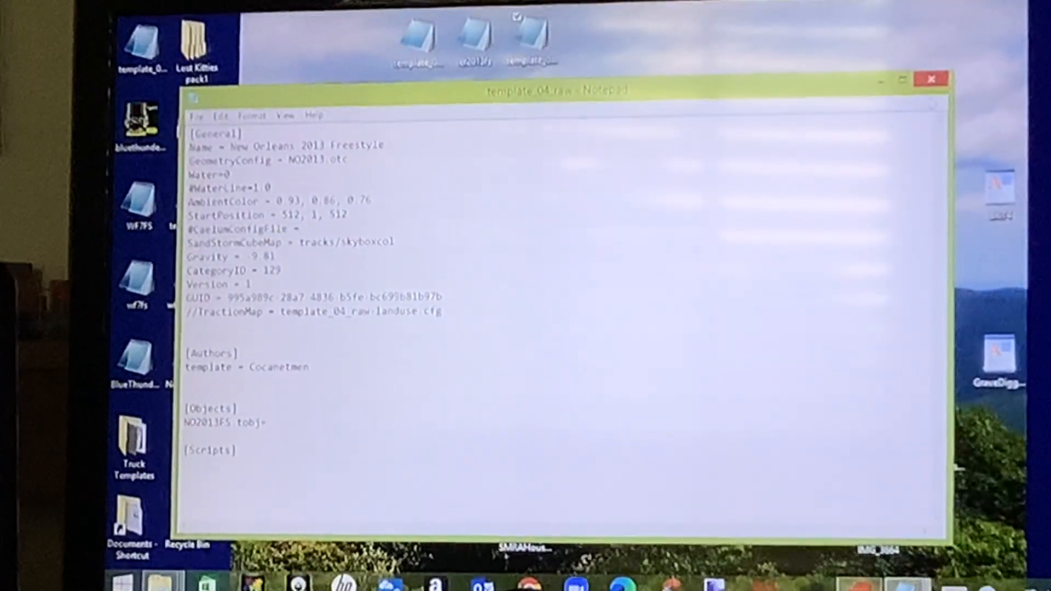
left_click(929, 79)
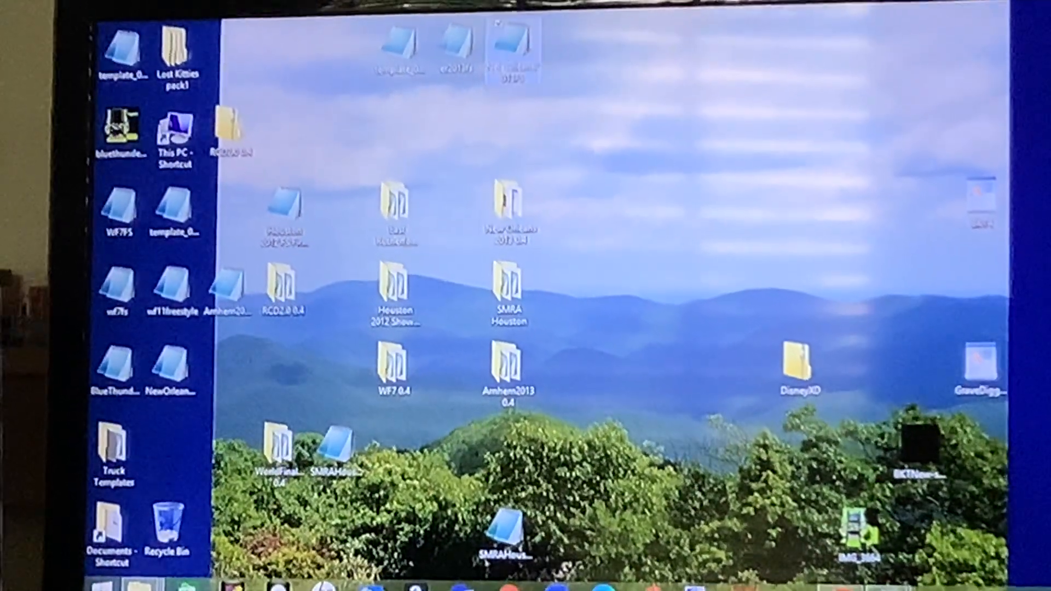
Open the New Orleans 2013 folder from the desktop in File Explorer
right_click(512, 211)
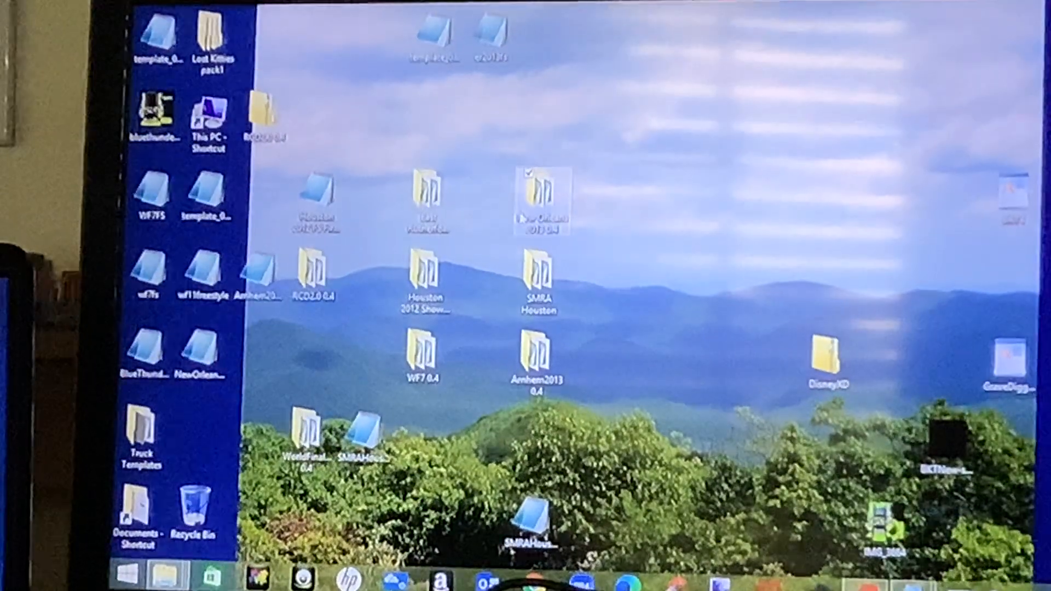
double_click(542, 201)
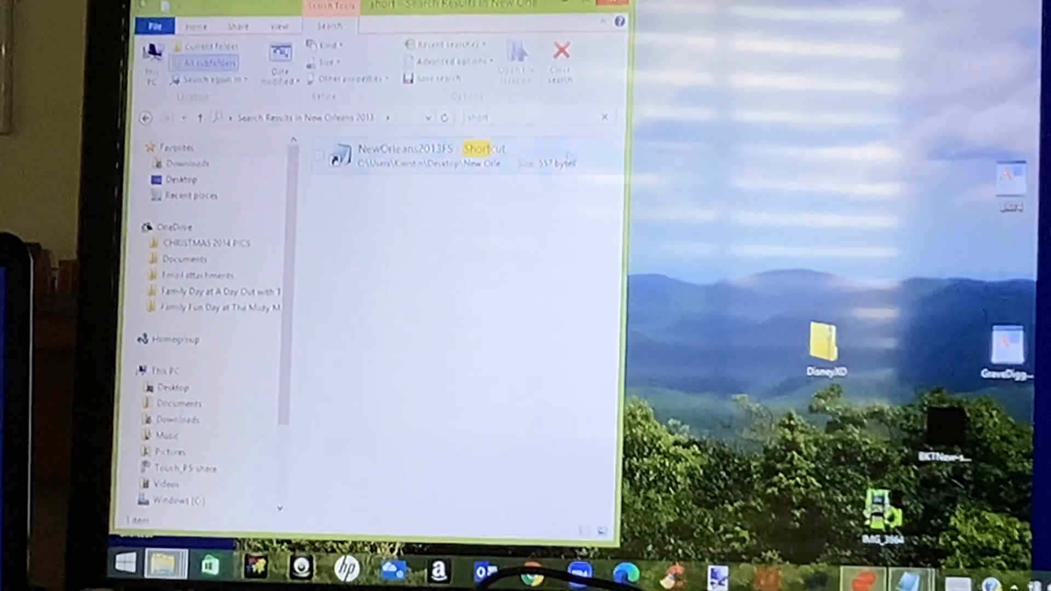
Delete the NewOrleans2013FS shortcut and close the folder's terrn search results
right_click(416, 151)
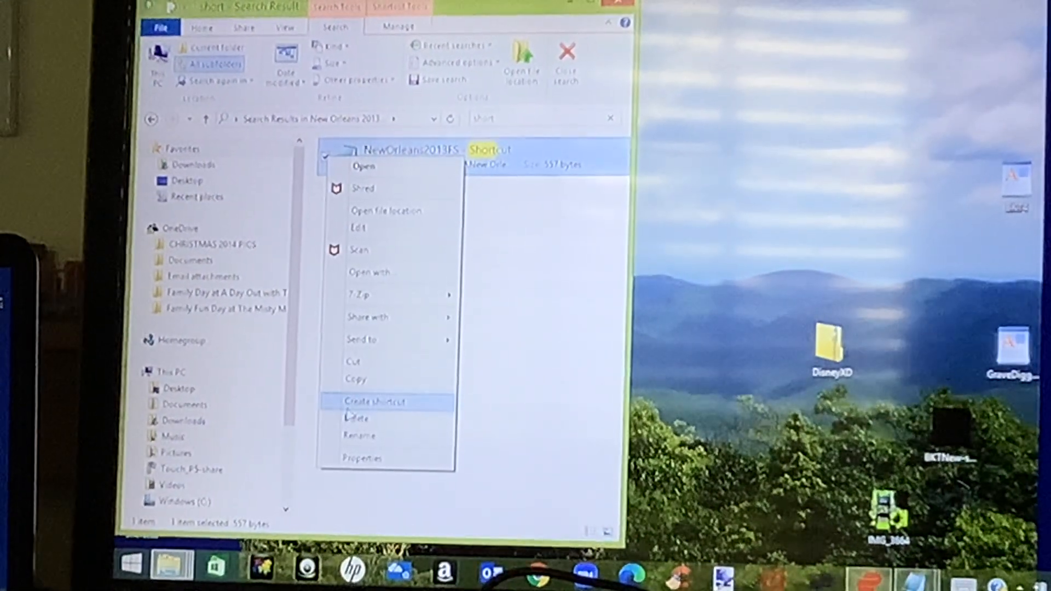
left_click(357, 417)
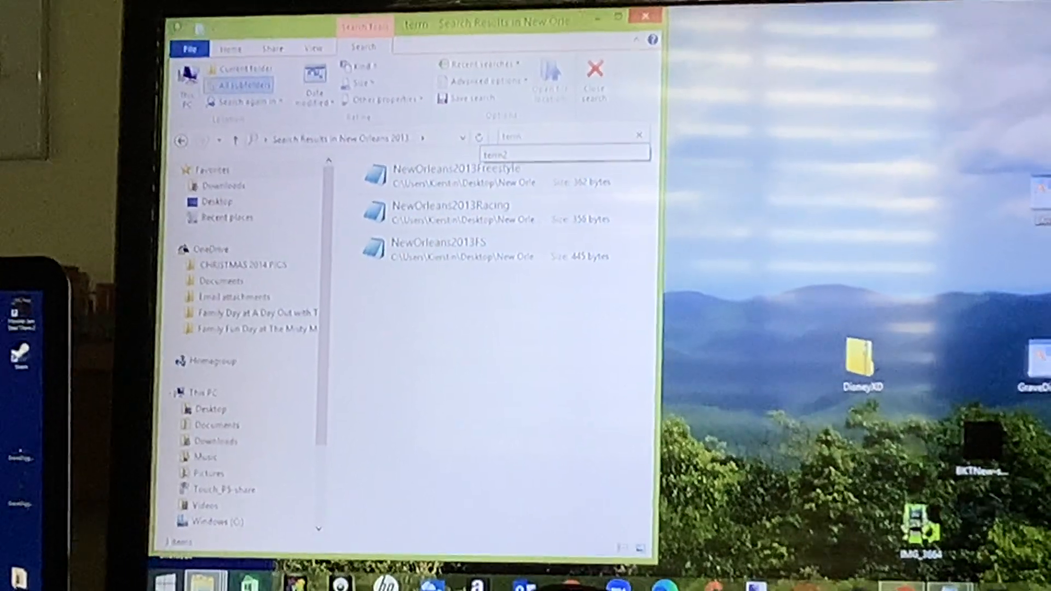
left_click(646, 16)
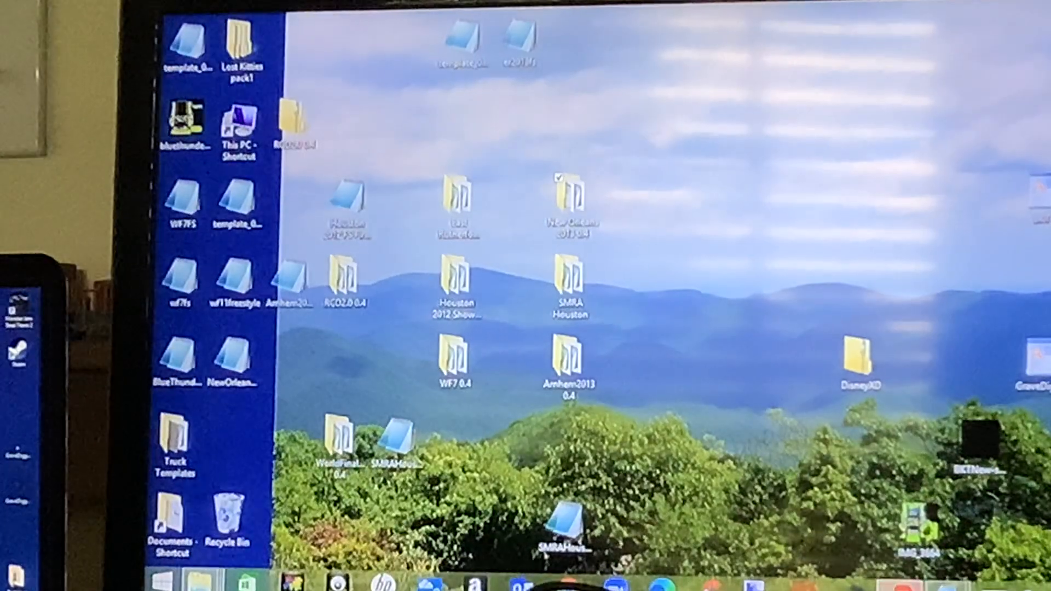
Open the NewOrleans2013Freestyle file from the desktop in Notepad
double_click(236, 281)
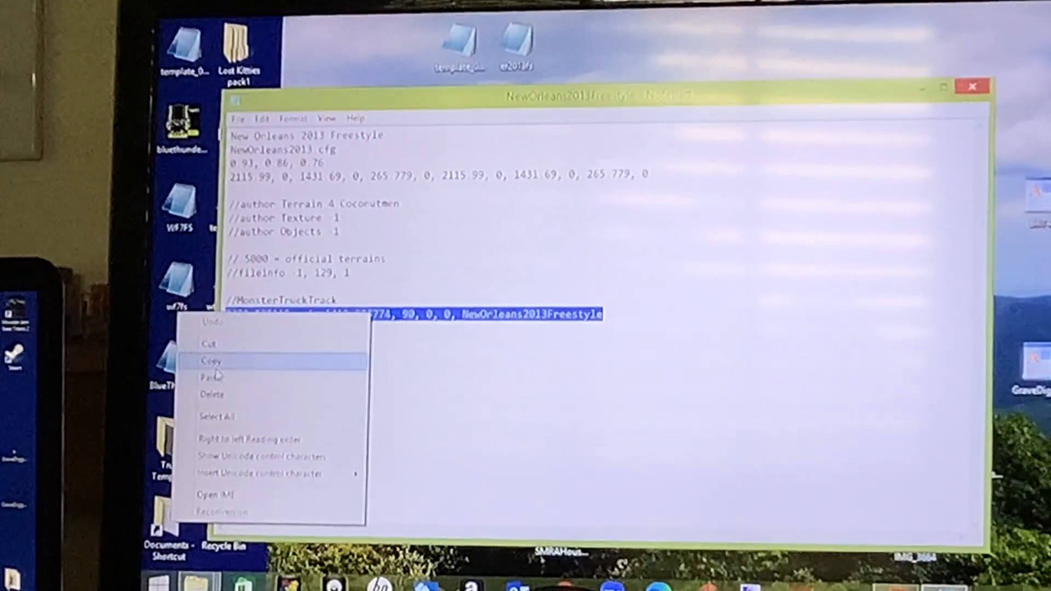
Copy the NewOrleans2013Freestyle start-position line into a blank Notepad document
left_click(212, 361)
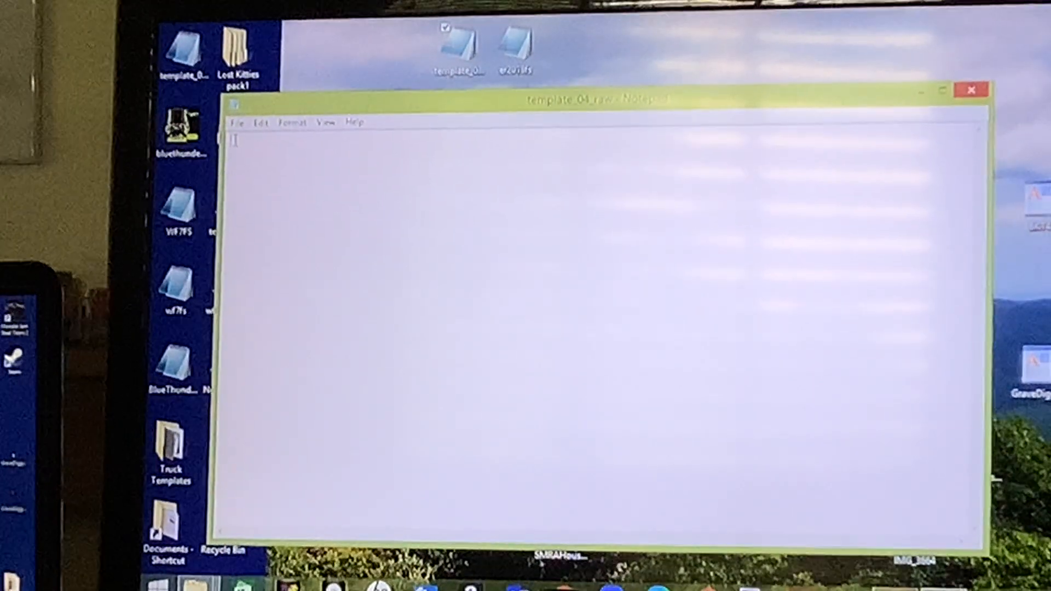
type("2300 922119,   1, 1410 993774, 90, 0, 0, NewOrleans2013Freestyle")
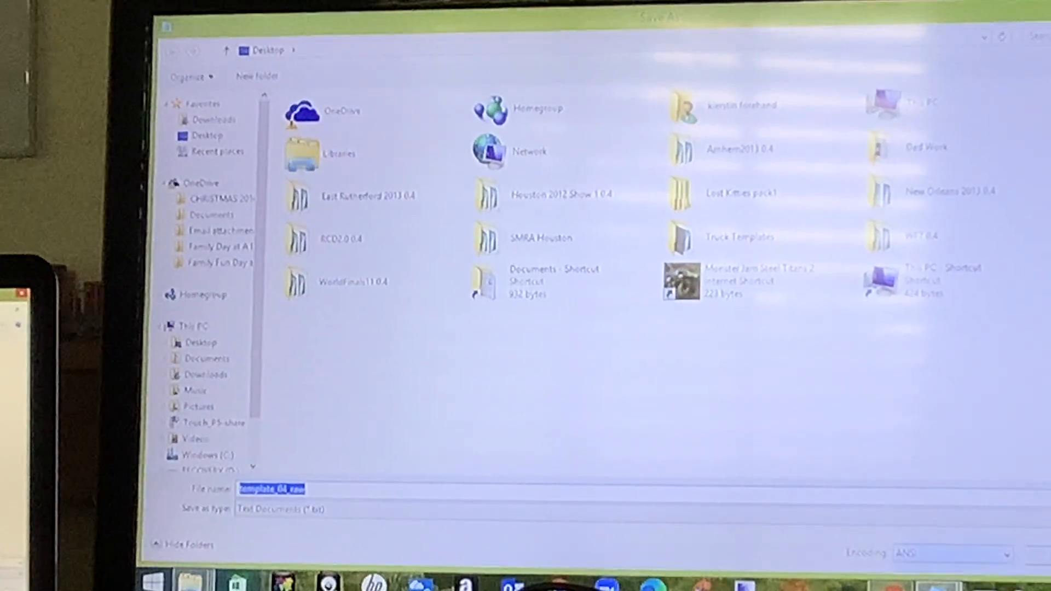
Save the note as template_04_raw on the desktop and close it
left_click(201, 342)
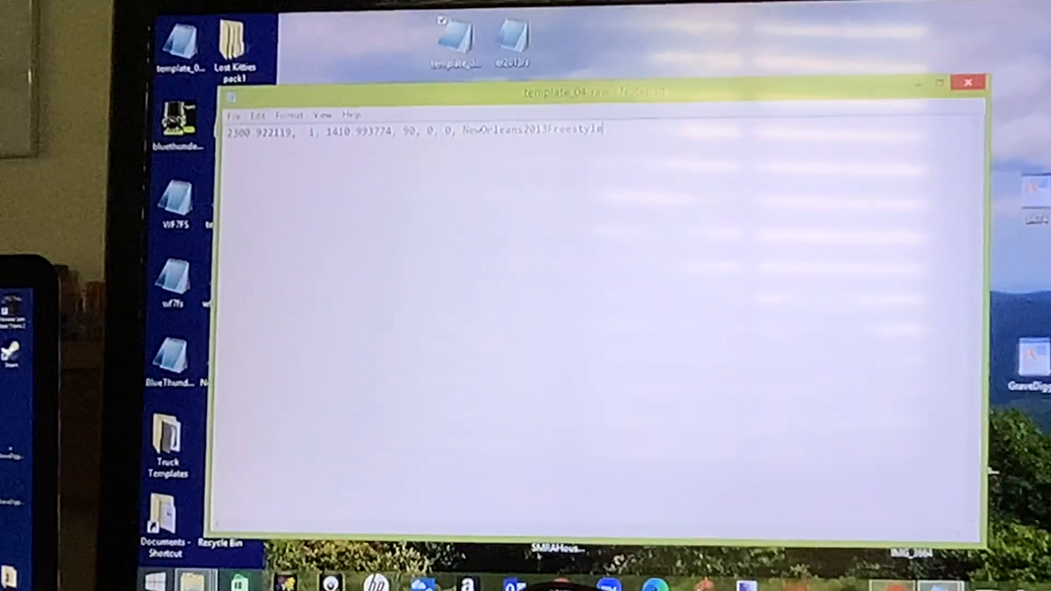
left_click(969, 82)
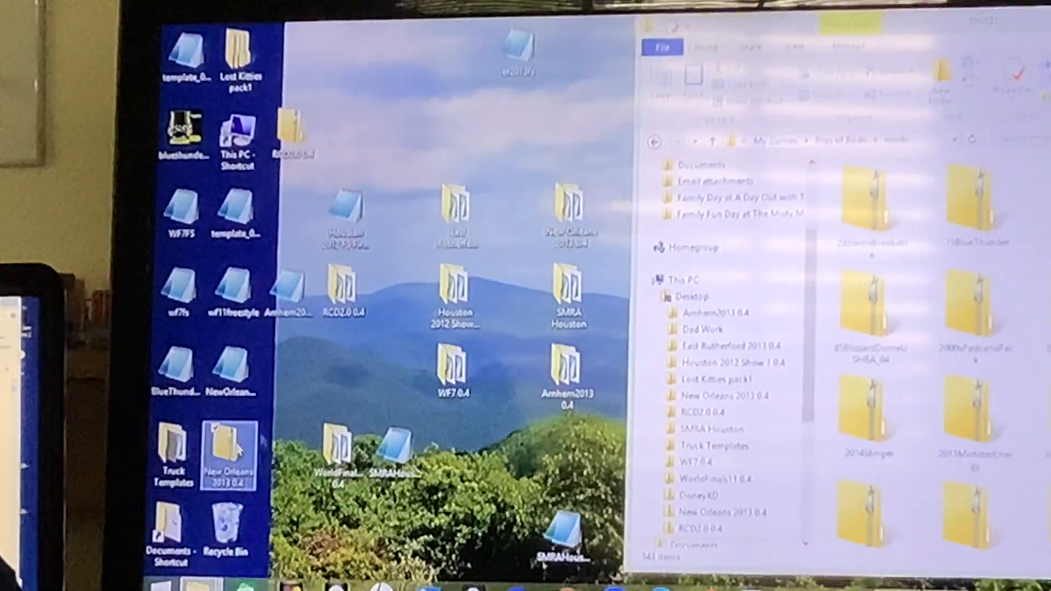
Copy the New Orleans 2013 0.4 zip into the Rigs of Rods mods folder
right_click(858, 187)
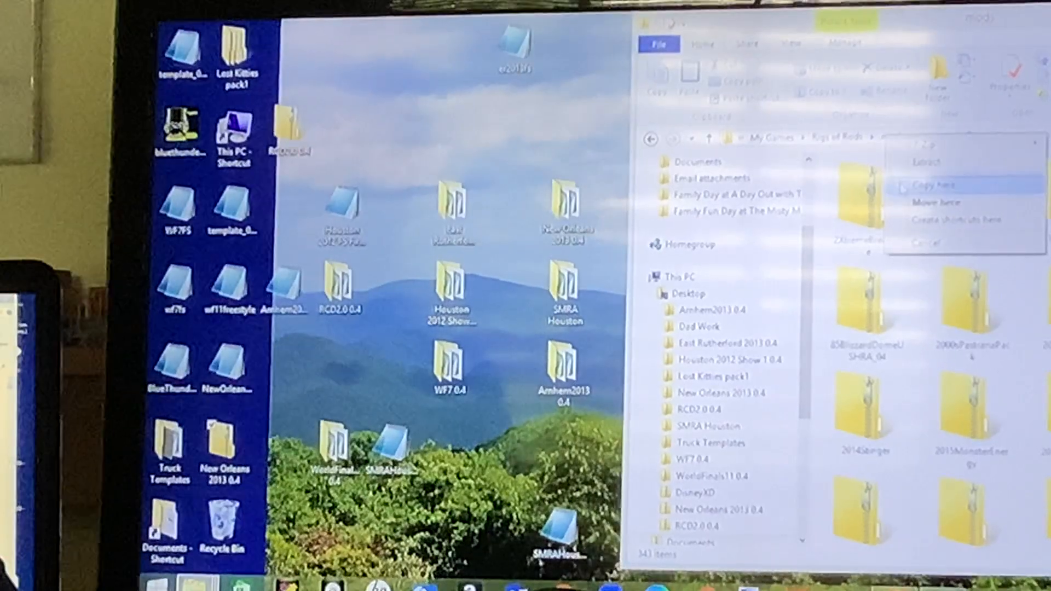
left_click(931, 184)
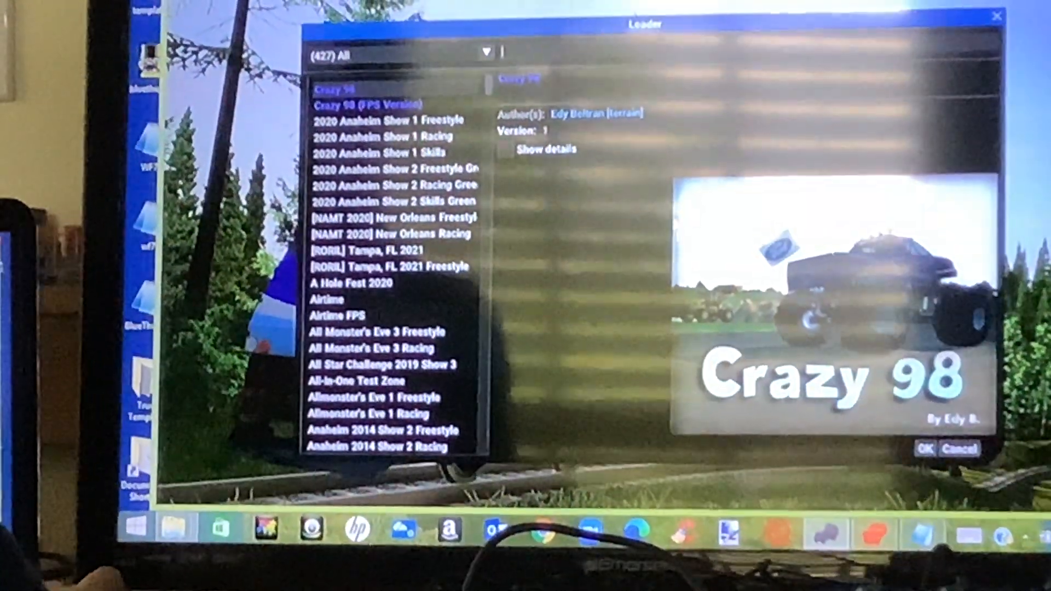
Search 'new' in the Loader and load New Orleans 2013 Freestyle by Cocanetmen
type("new")
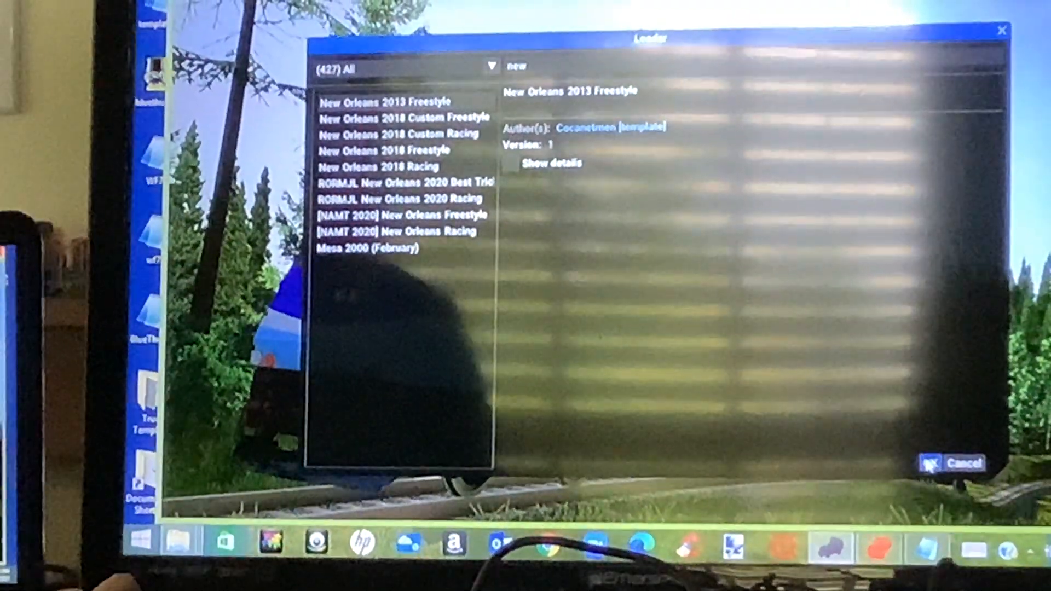
left_click(929, 462)
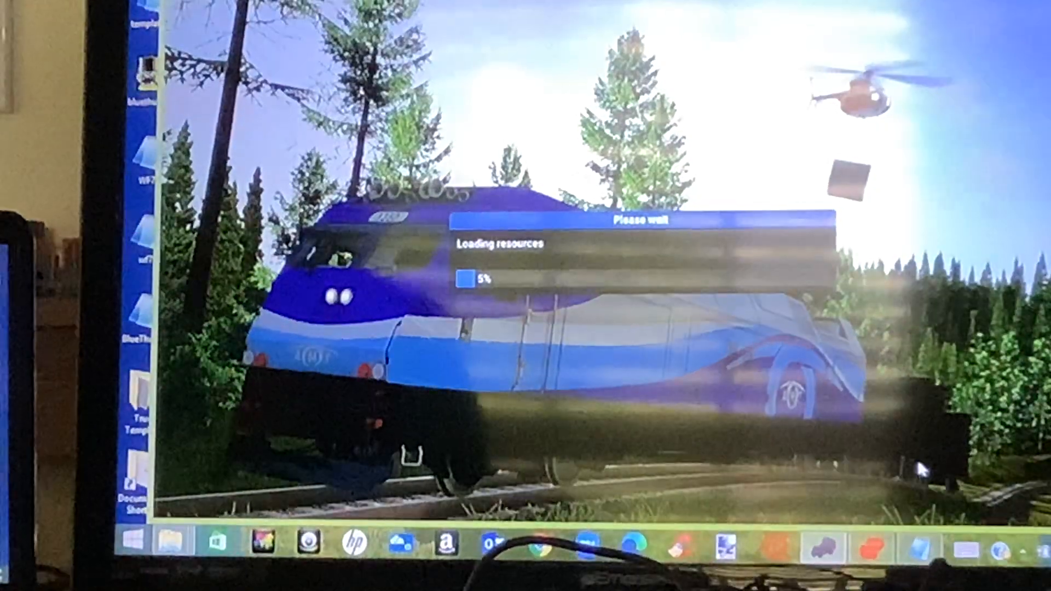